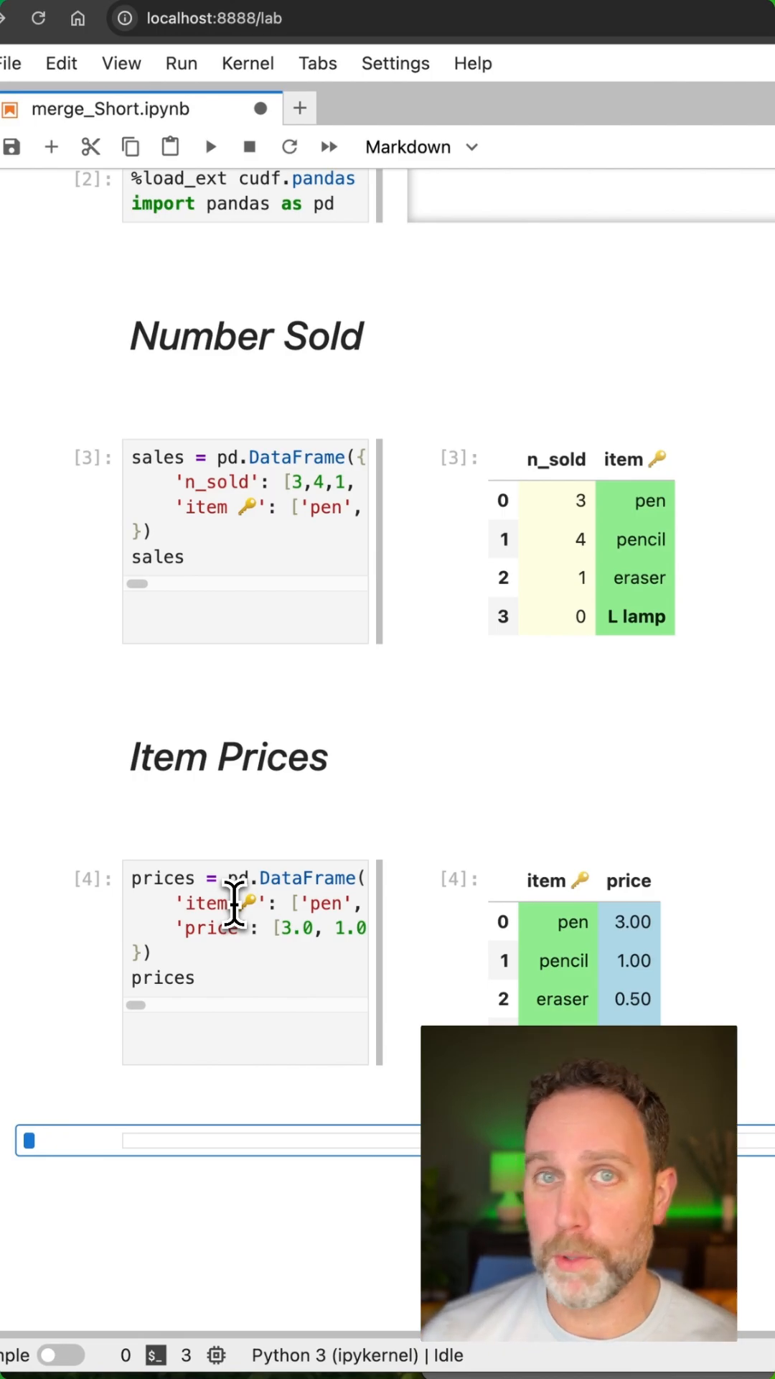
pyautogui.moveTo(369, 774)
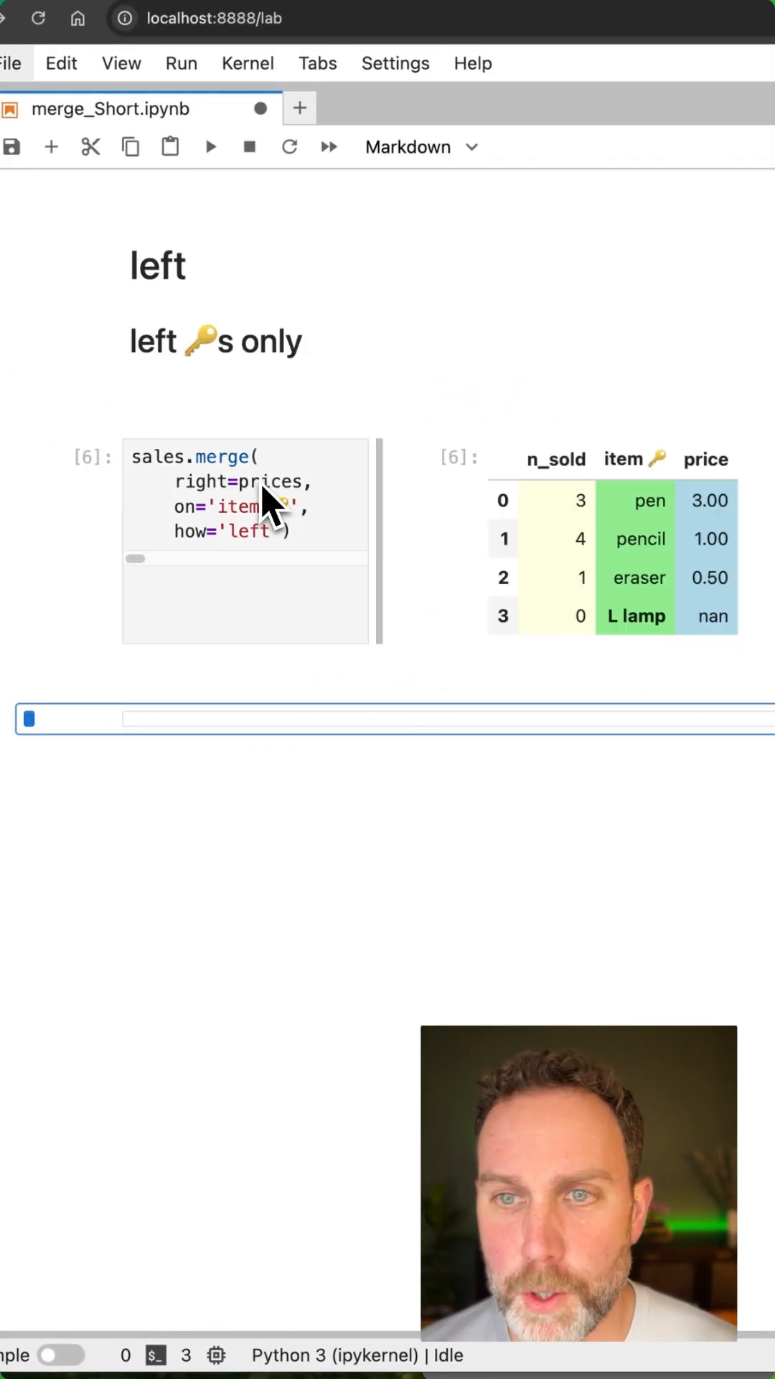
# - Run the right merge of sales and prices
pyautogui.click(255, 506)
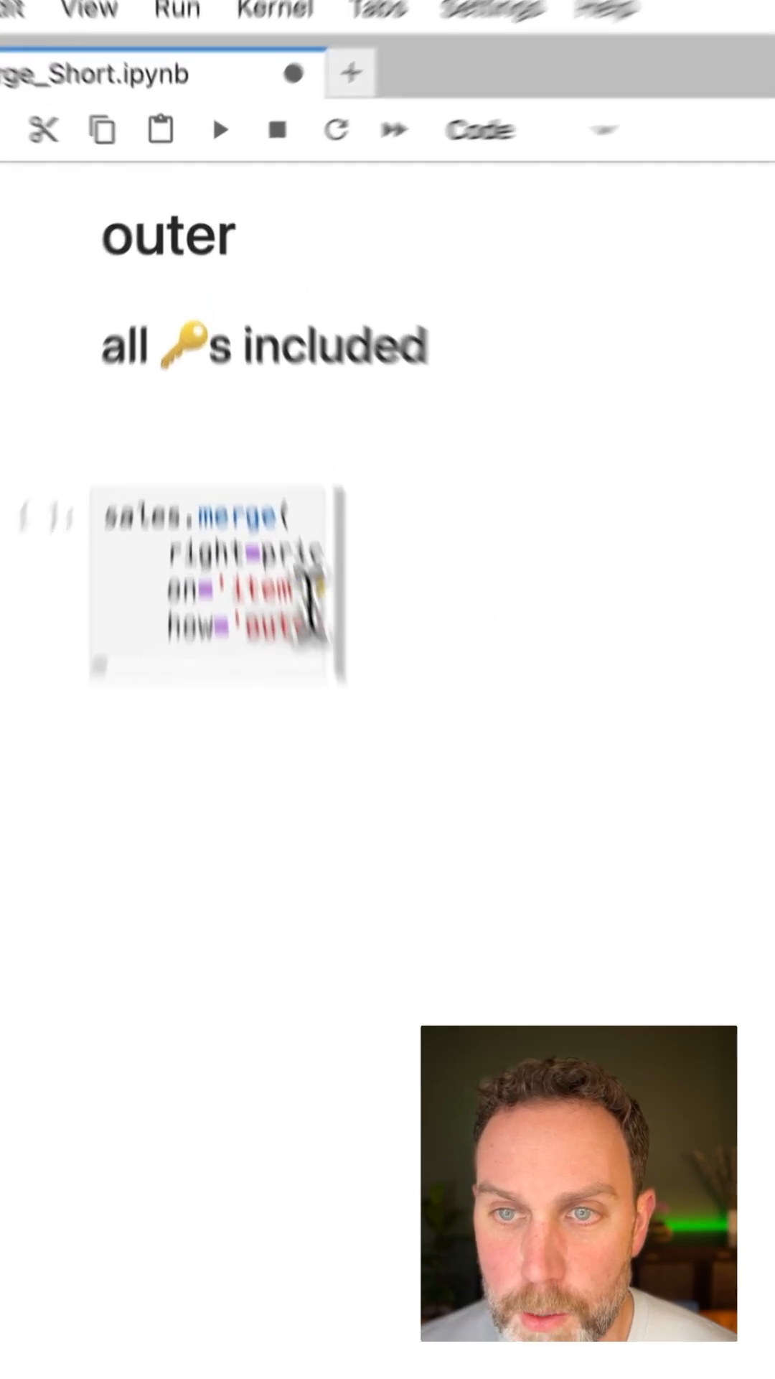
# - Execute the outer merge of sales and prices, keeping all keys
pyautogui.click(219, 129)
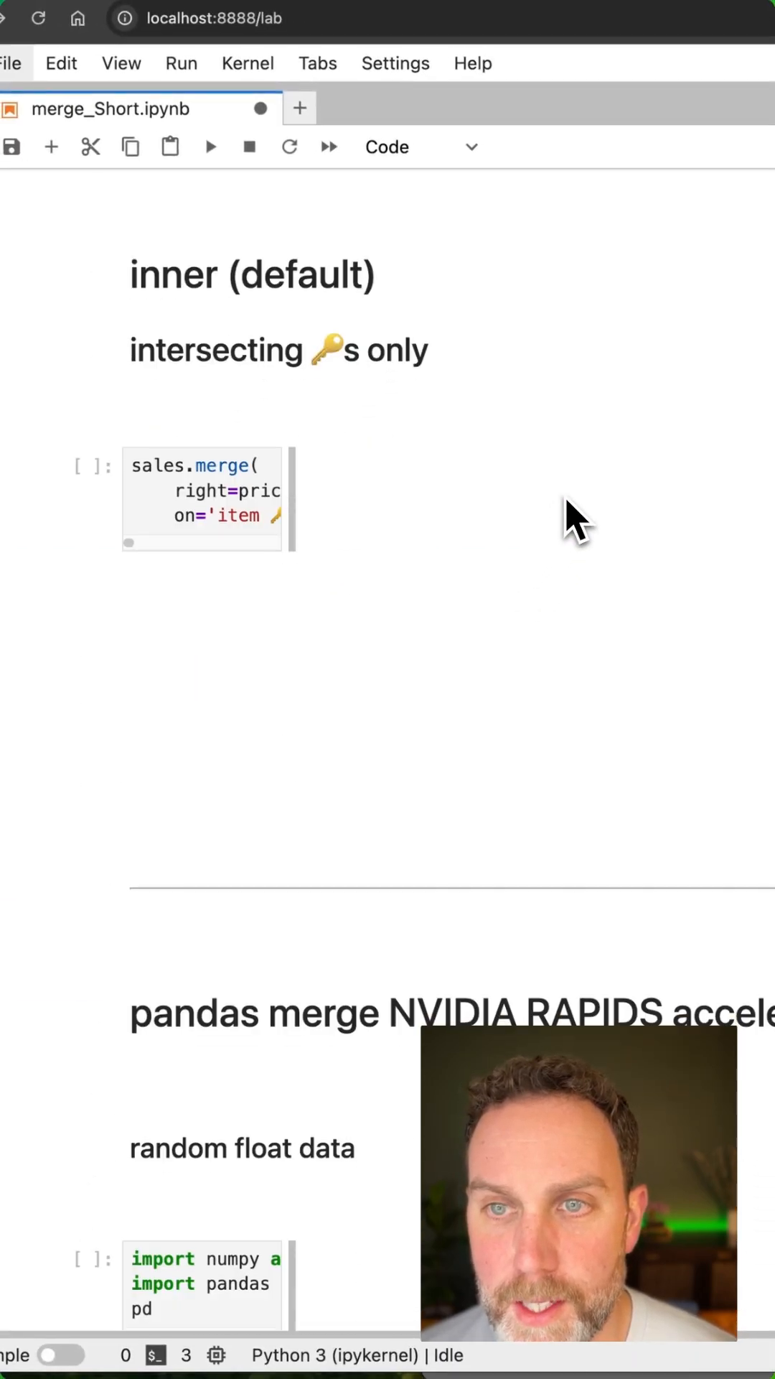
# - Run the inner merge of sales and prices, keeping pen, pencil and eraser
pyautogui.click(216, 497)
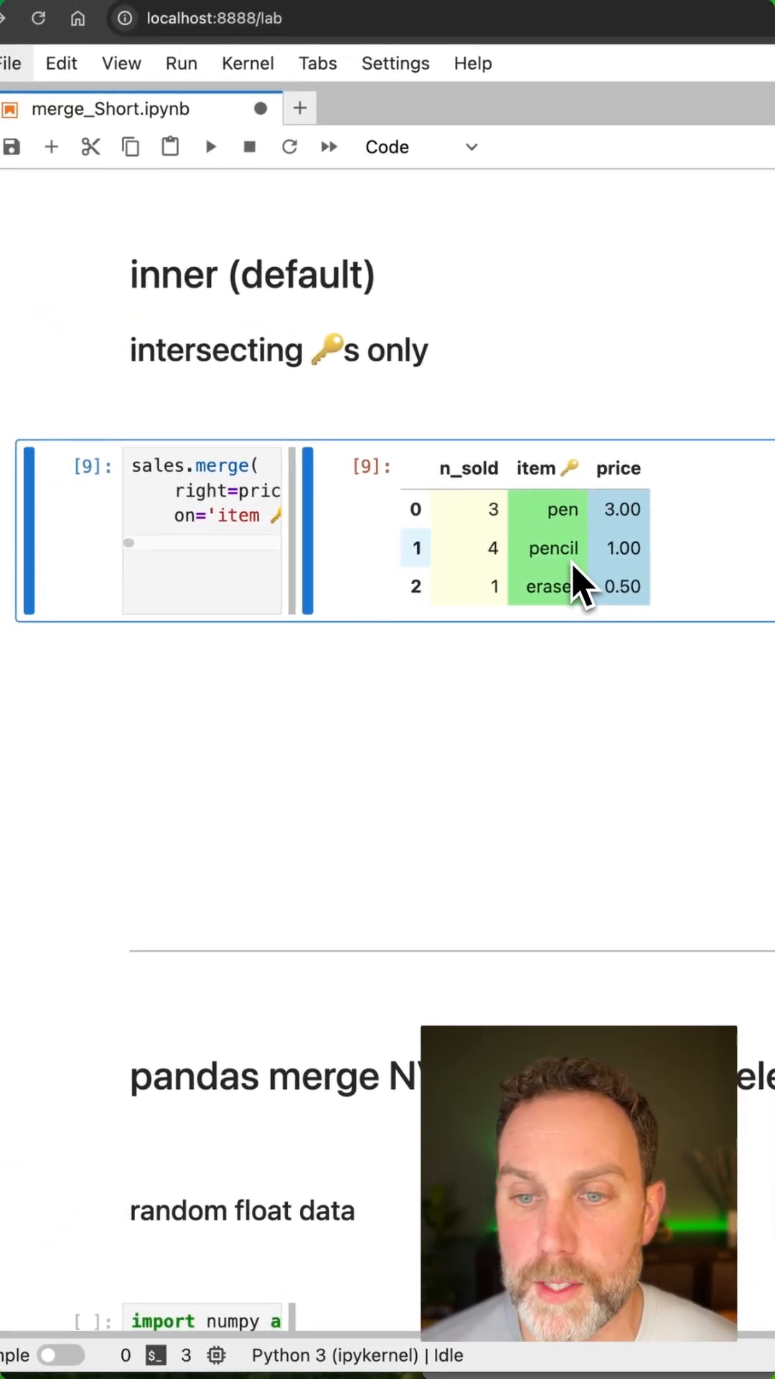
pyautogui.scroll(-3)
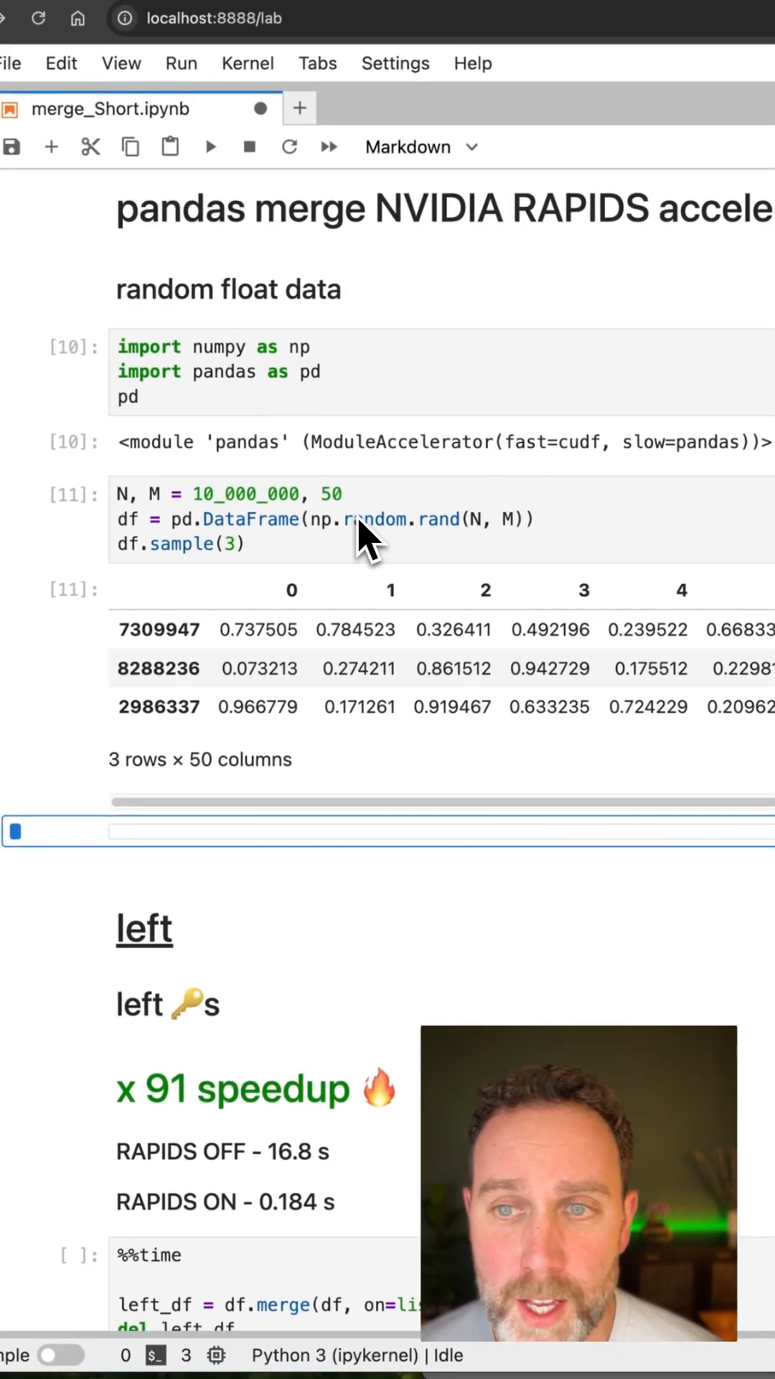
# - Scroll down to the timed left merge on the 10M-row DataFrame
pyautogui.scroll(-3)
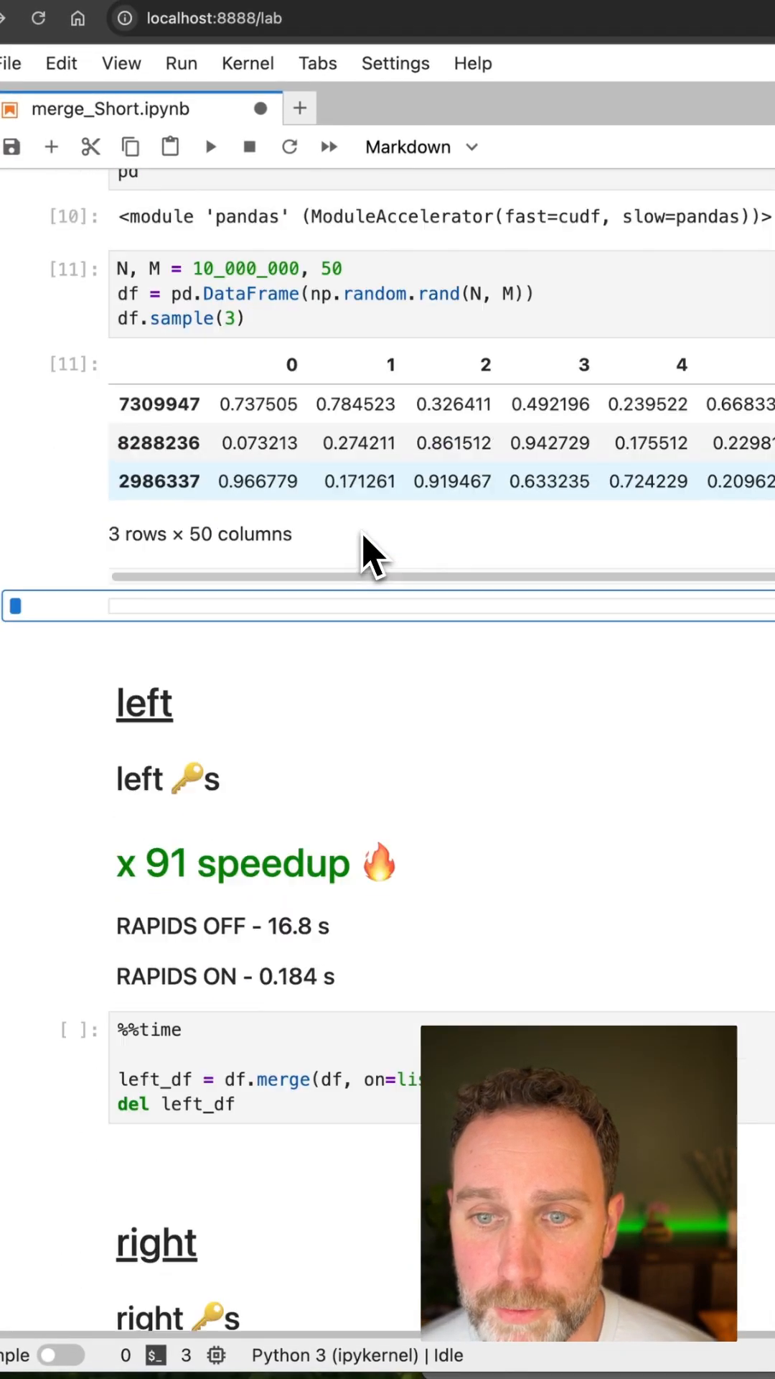
# - Scroll to the %%time left and right merge cells on the large DataFrame
pyautogui.scroll(-3)
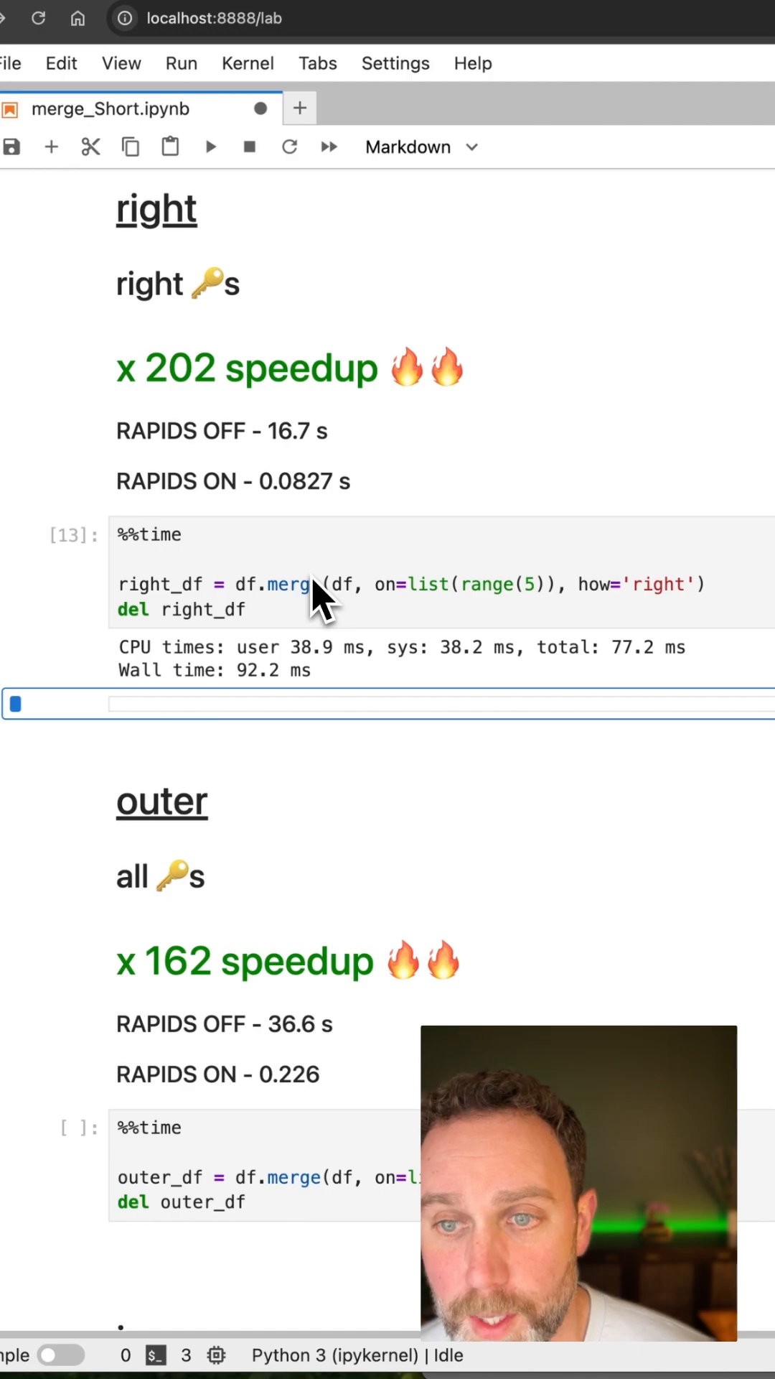
# - Scroll to the %%time outer merge cell finishing in 249 ms
pyautogui.scroll(-3)
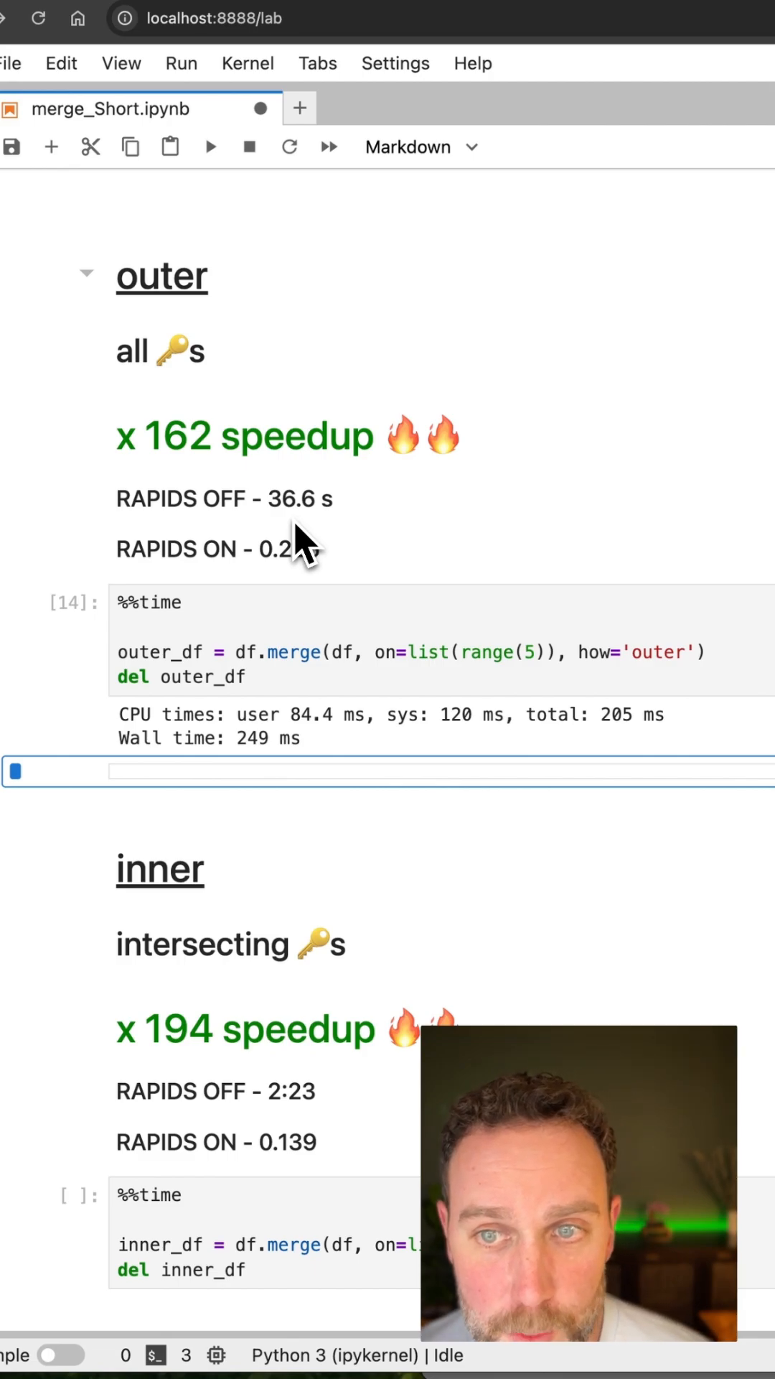
pyautogui.scroll(-3)
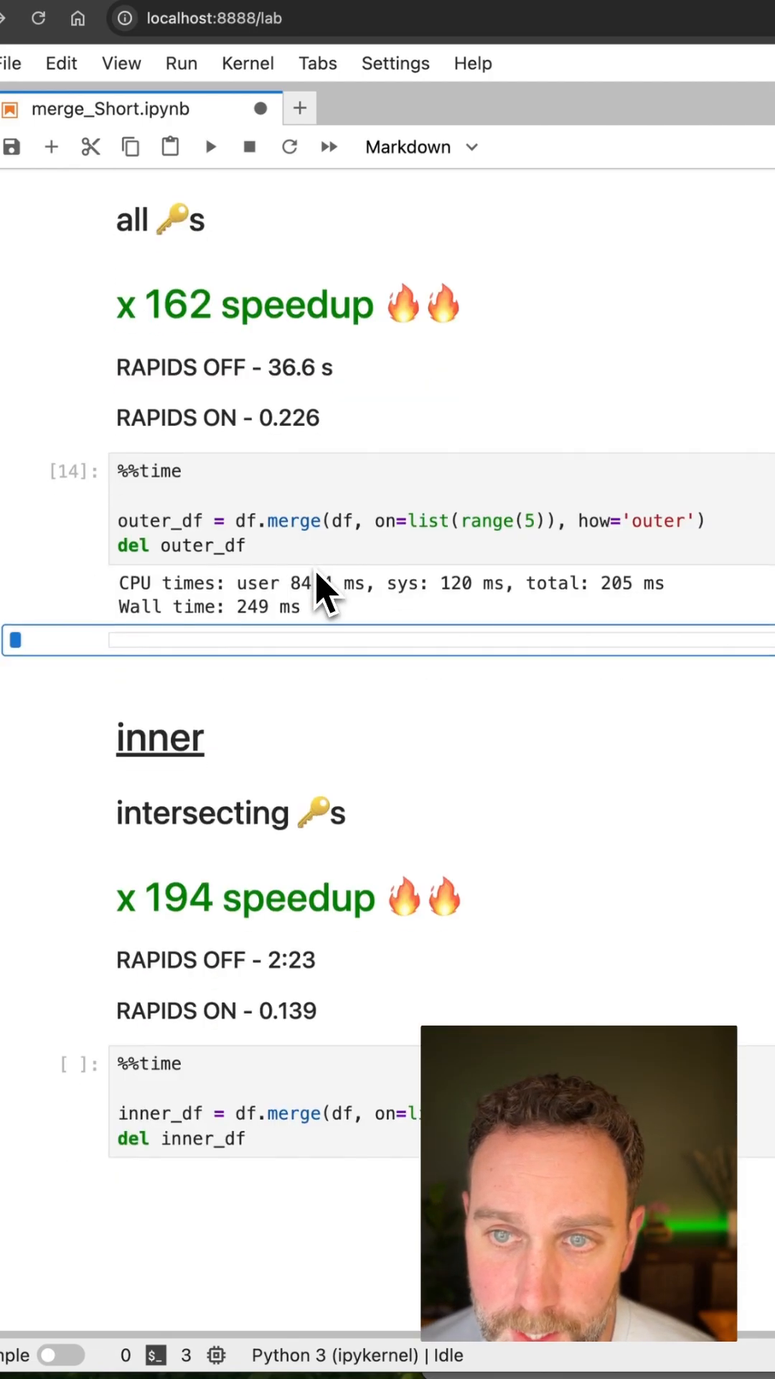